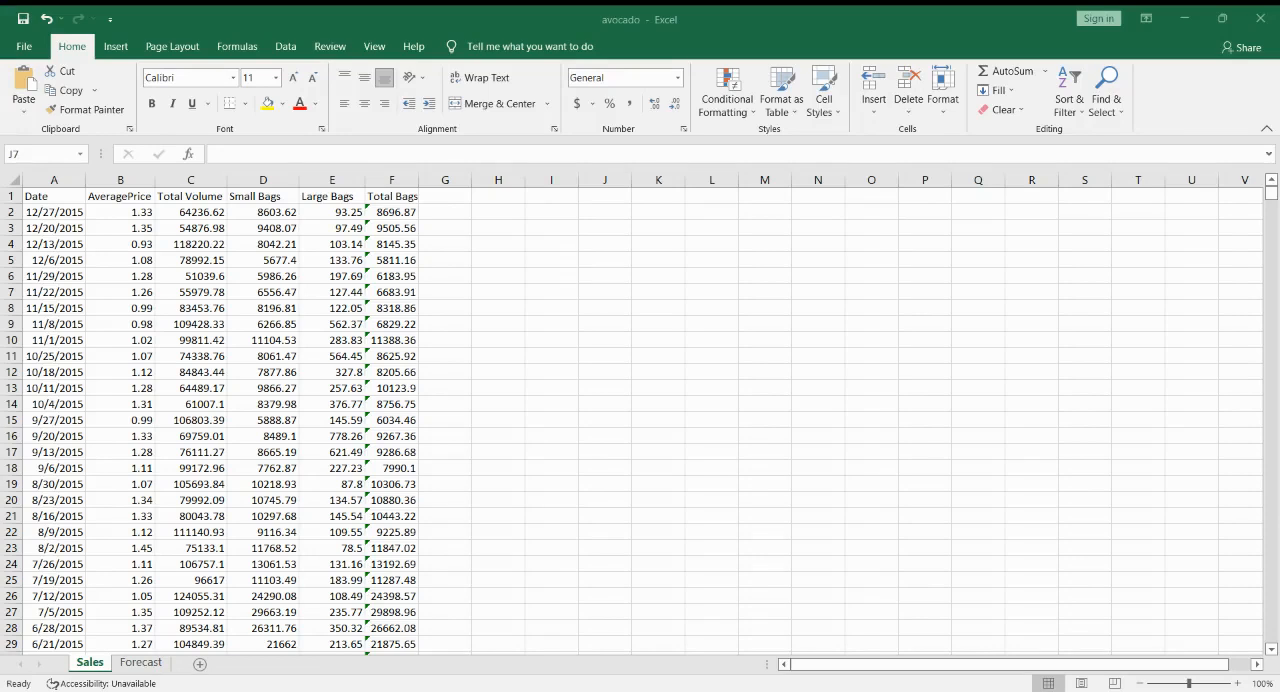
Step: Select columns A (Date) and F (Total Bags) together for formatting
{"action": "left_click", "coordinate": [604, 292]}
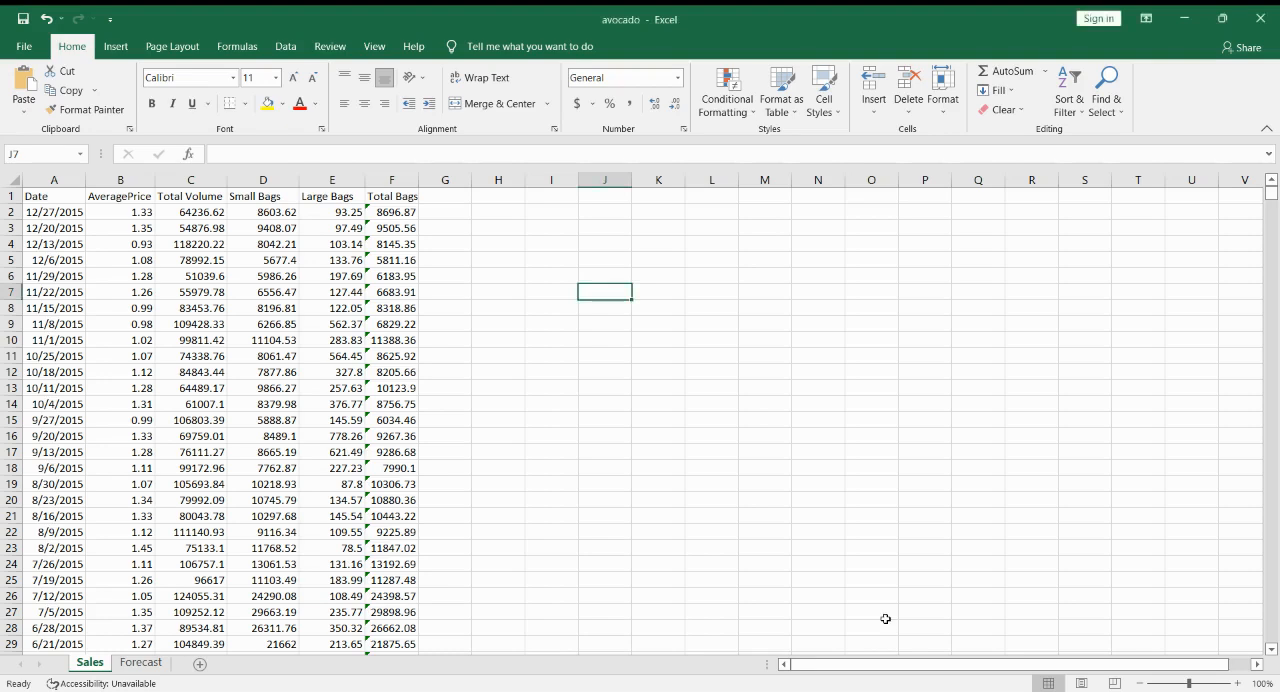
{"action": "mouse_move", "coordinate": [652, 422]}
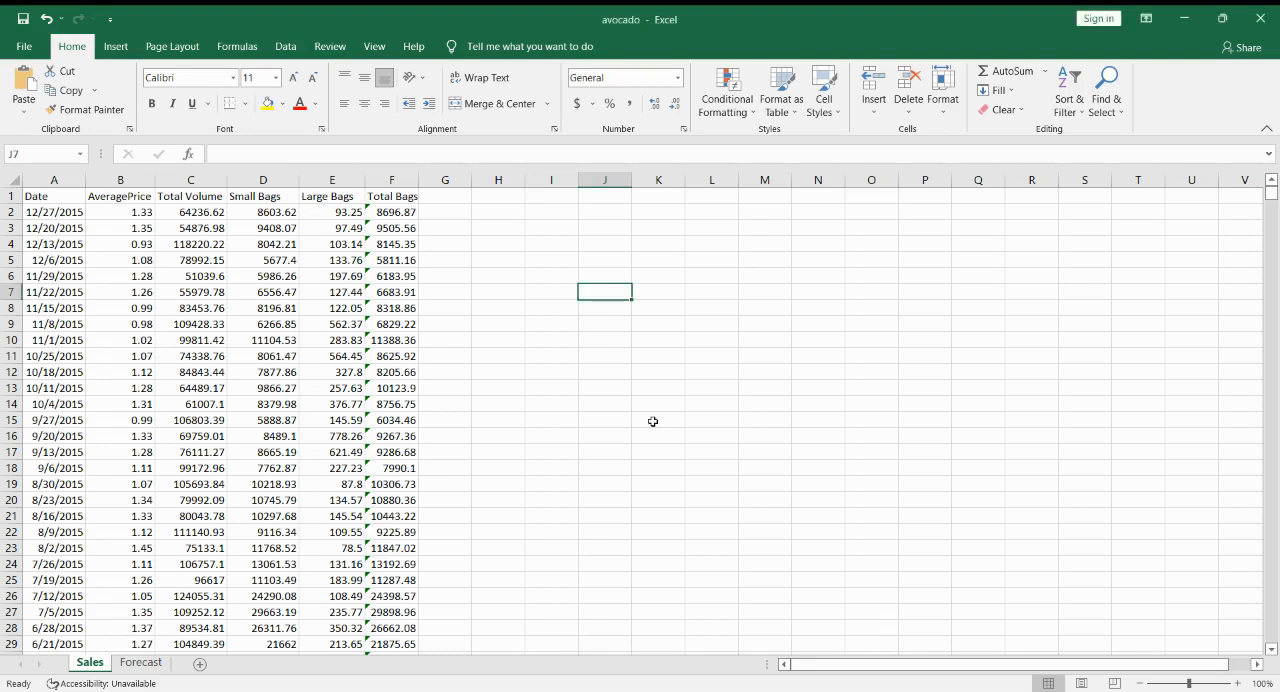
{"action": "mouse_move", "coordinate": [500, 320]}
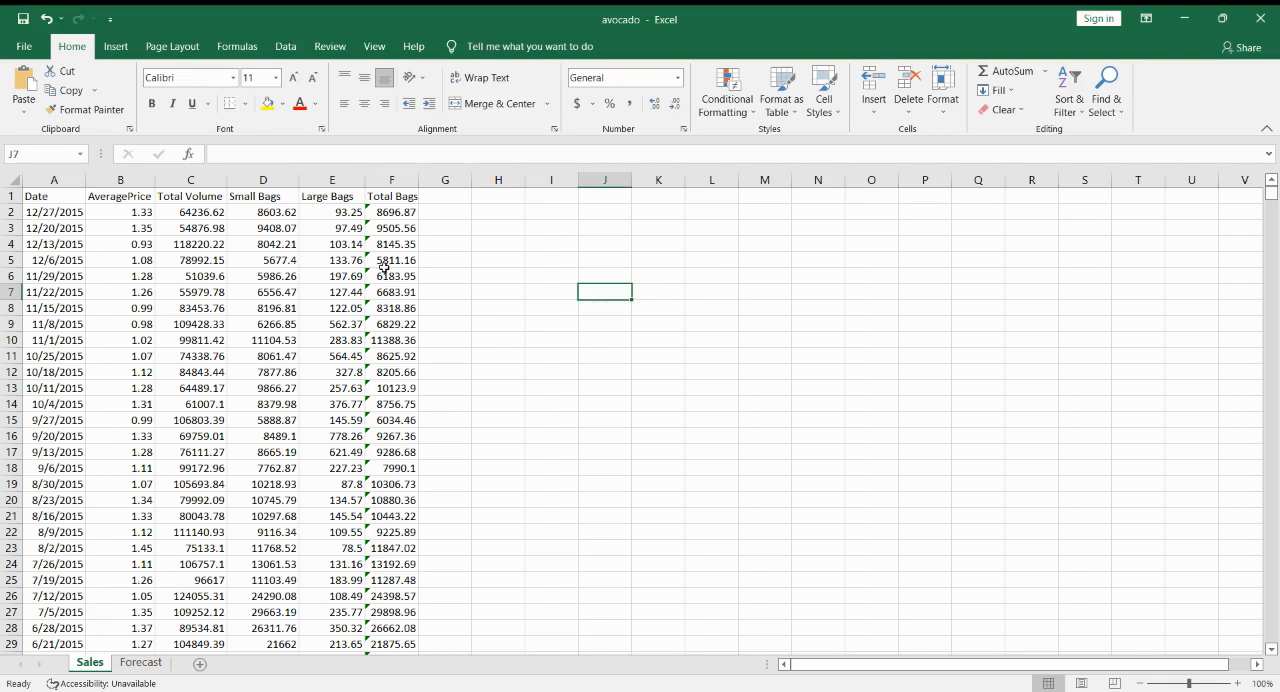
{"action": "mouse_move", "coordinate": [290, 256]}
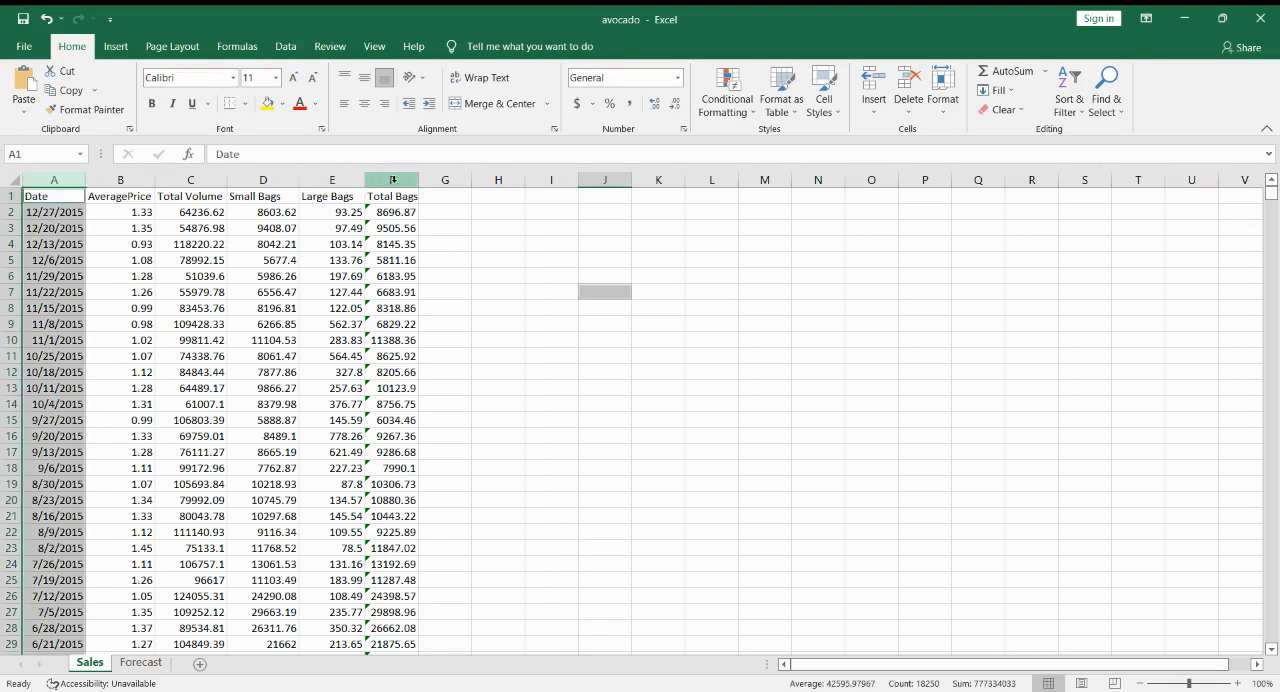
Step: Show the Fill Color palette from the Home ribbon for the selected columns
{"action": "left_click", "coordinate": [392, 180]}
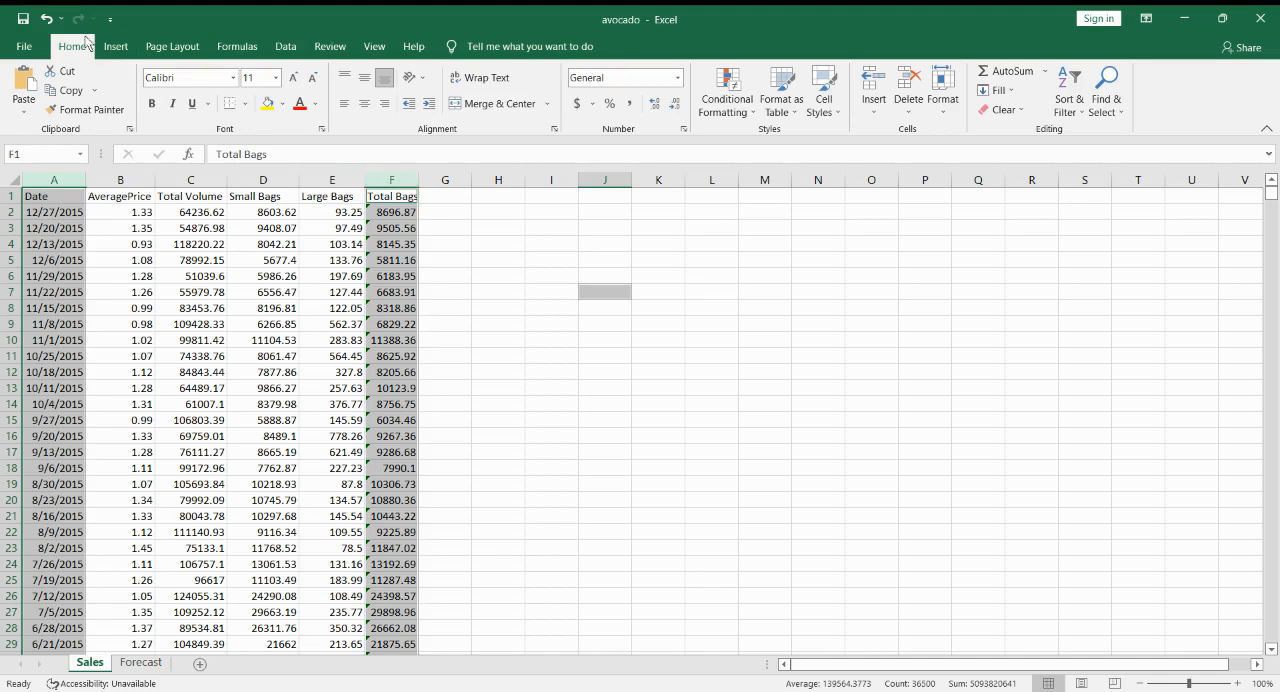
{"action": "left_click", "coordinate": [268, 104]}
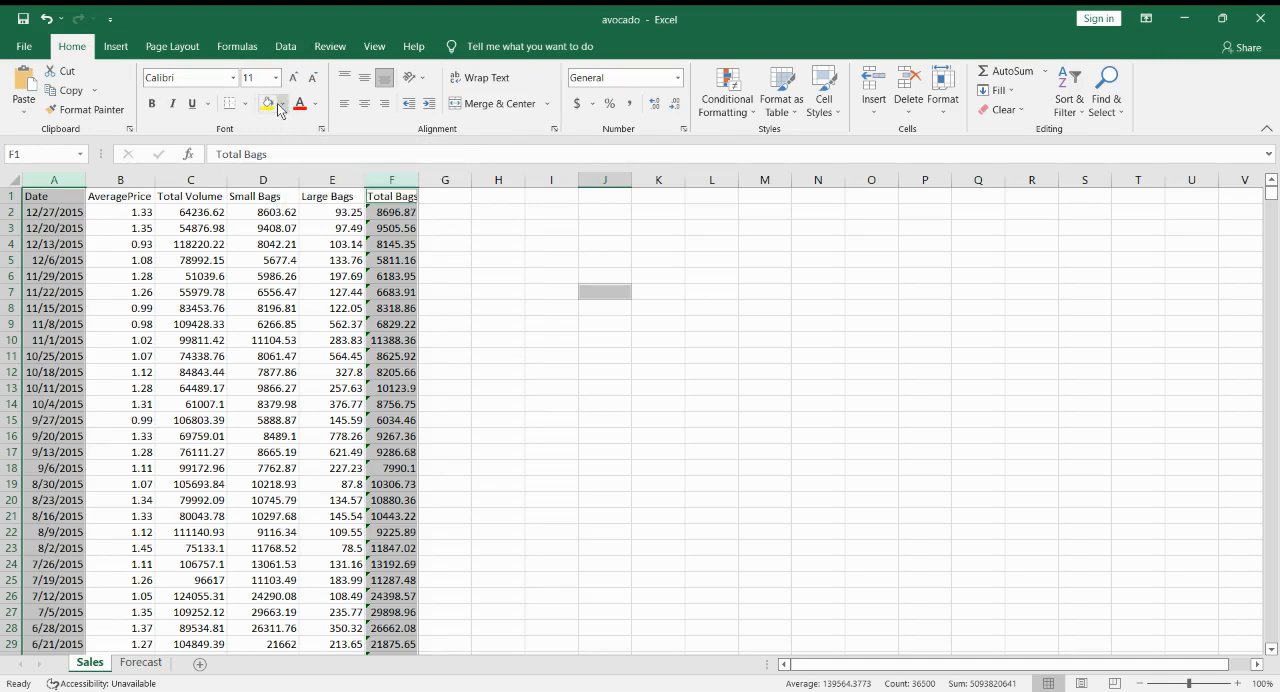
{"action": "left_click", "coordinate": [284, 104]}
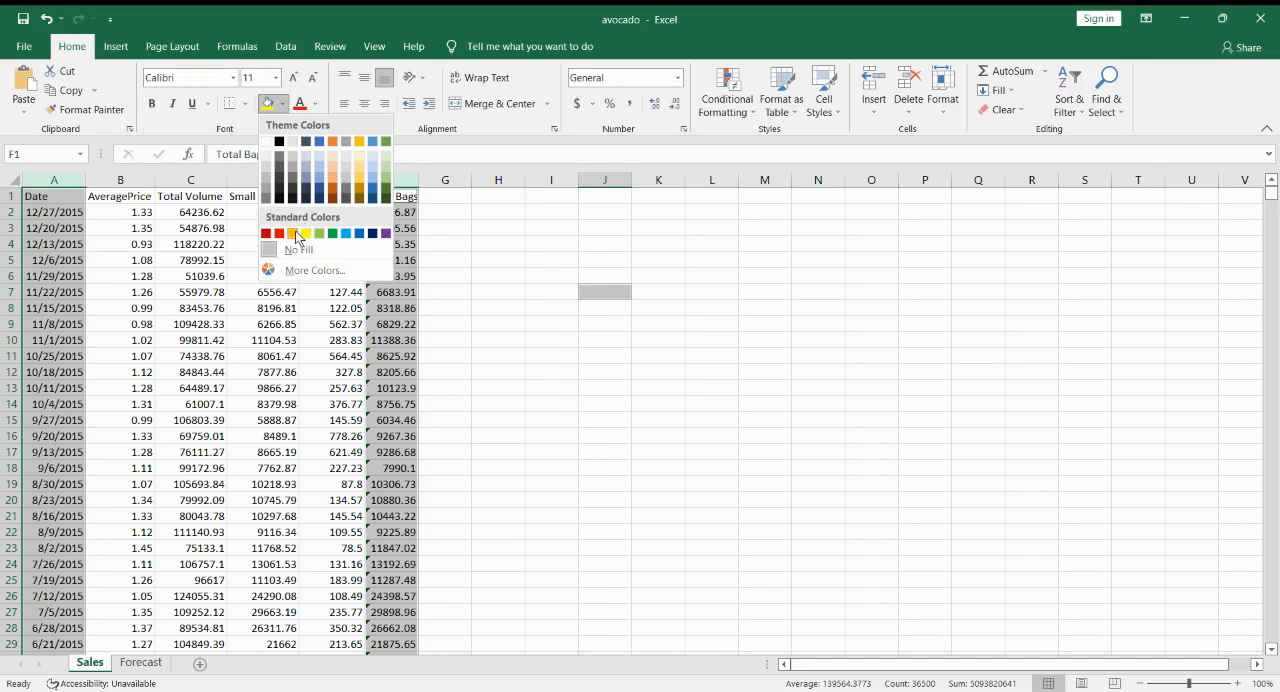
Step: Apply an Orange standard fill to columns A and F, then deselect to view it
{"action": "left_click", "coordinate": [306, 232]}
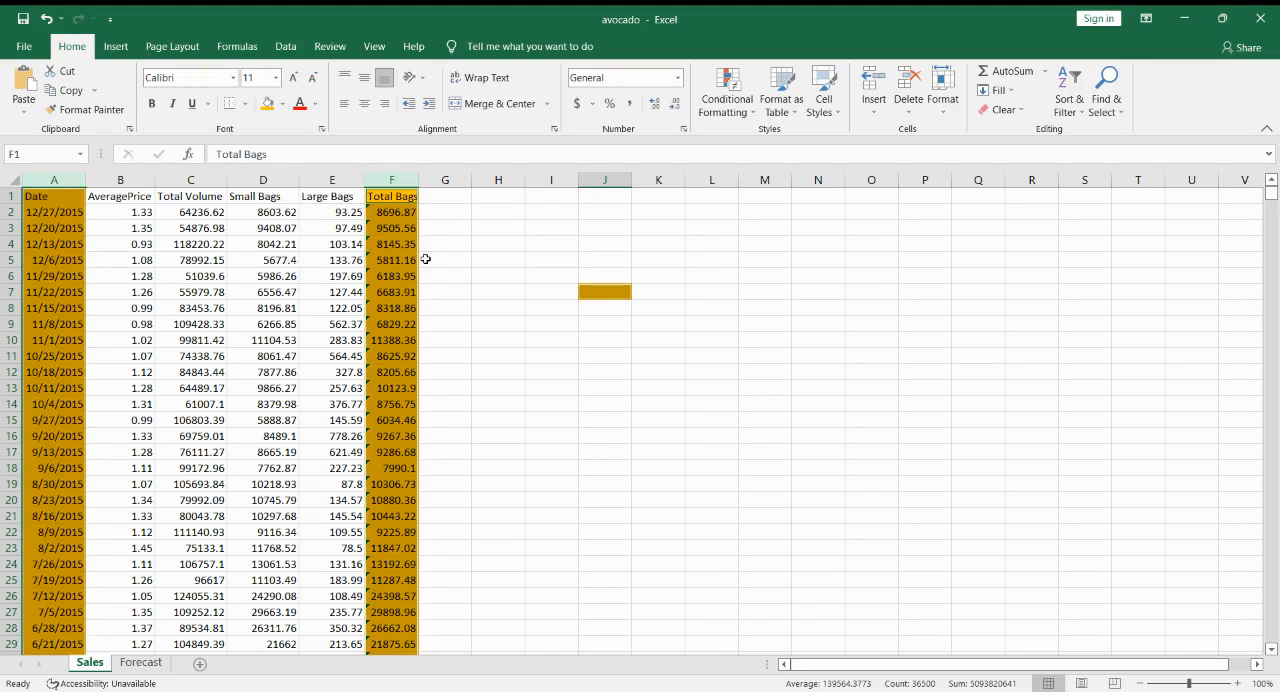
{"action": "left_click", "coordinate": [444, 276]}
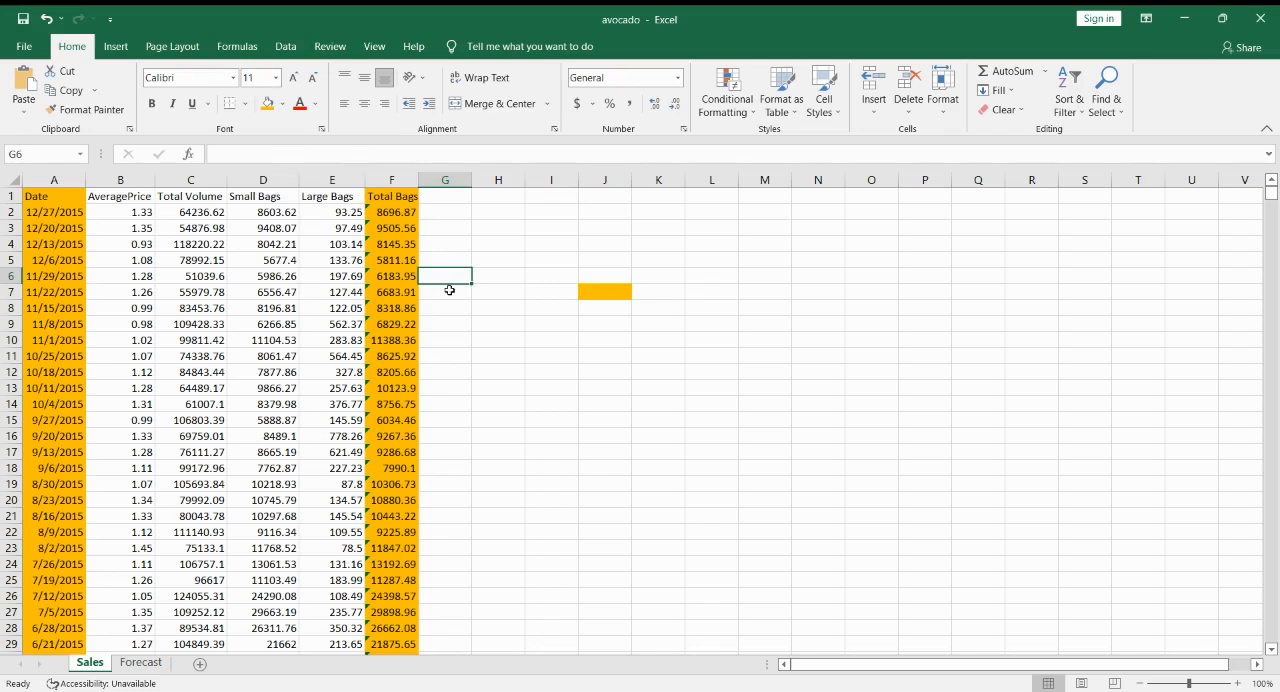